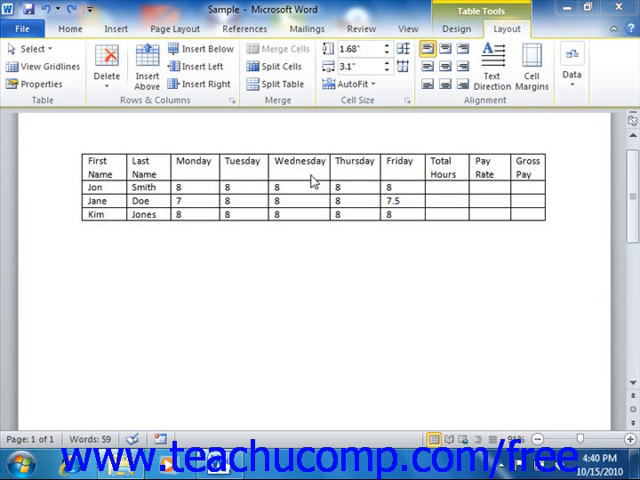
{"action": "mouse_move", "coordinate": [332, 210]}
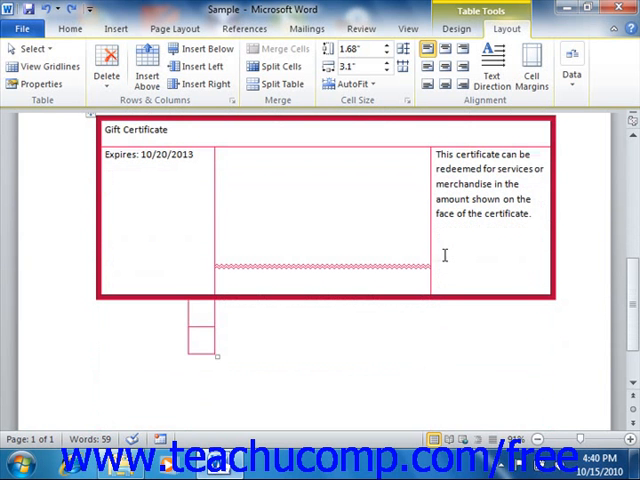
{"action": "mouse_move", "coordinate": [351, 324]}
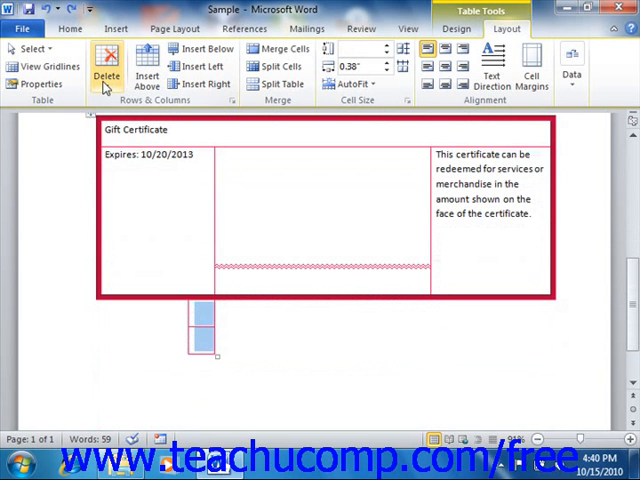
{"action": "mouse_move", "coordinate": [128, 103]}
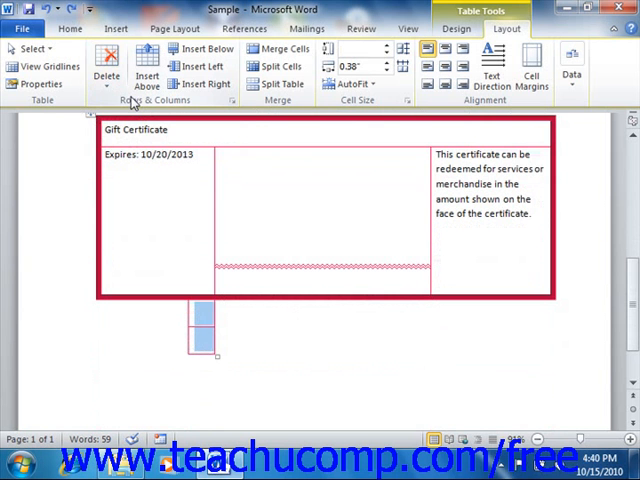
{"action": "mouse_move", "coordinate": [104, 68]}
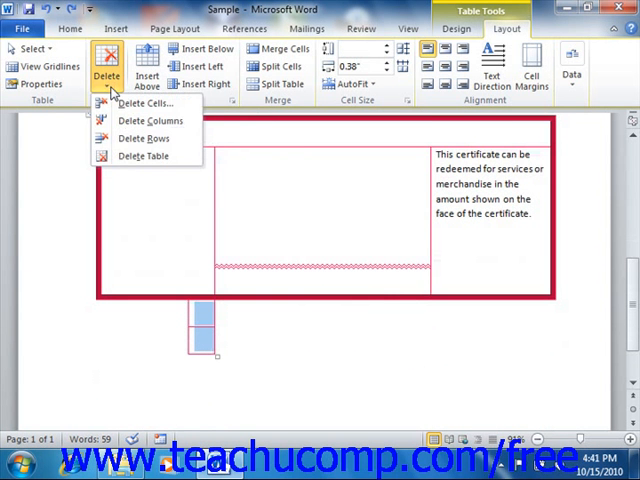
Open Delete Cells for the two stray cells, keeping 'Shift cells left' selected
{"action": "left_click", "coordinate": [145, 102]}
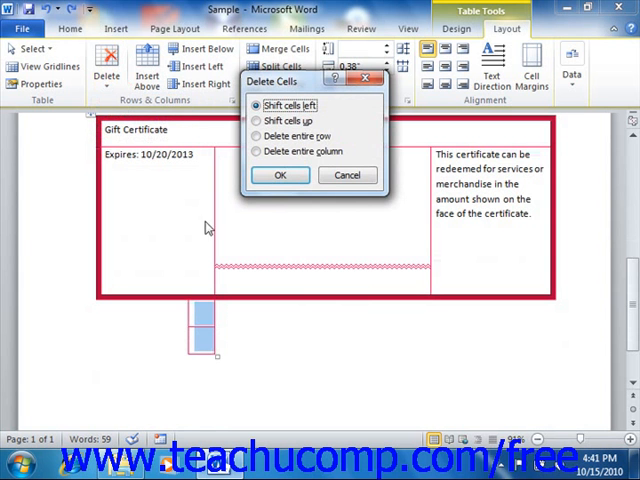
{"action": "mouse_move", "coordinate": [234, 228]}
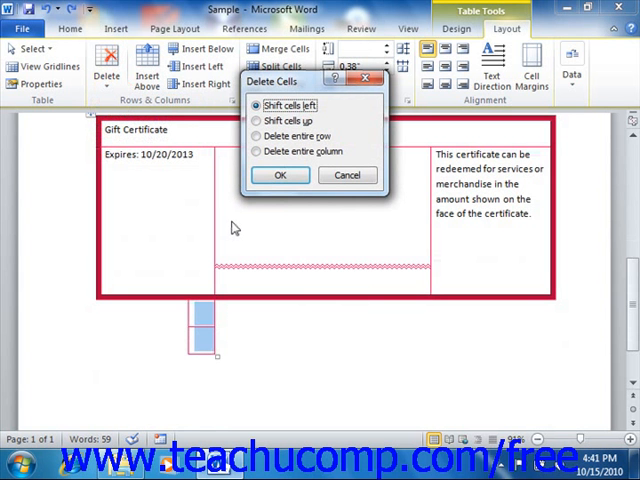
{"action": "mouse_move", "coordinate": [240, 225]}
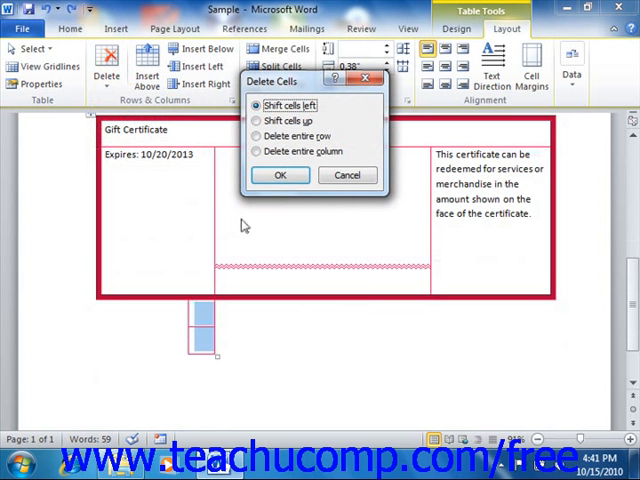
{"action": "mouse_move", "coordinate": [248, 219]}
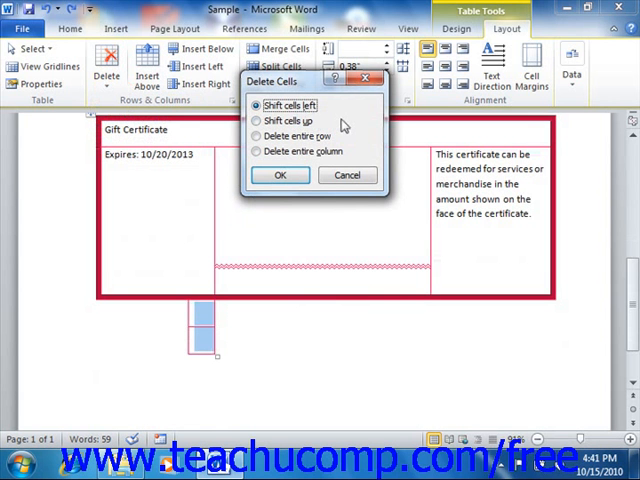
{"action": "mouse_move", "coordinate": [331, 135]}
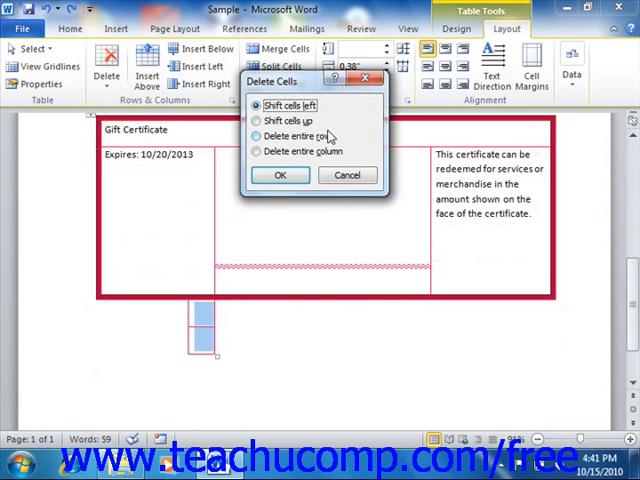
{"action": "mouse_move", "coordinate": [340, 147]}
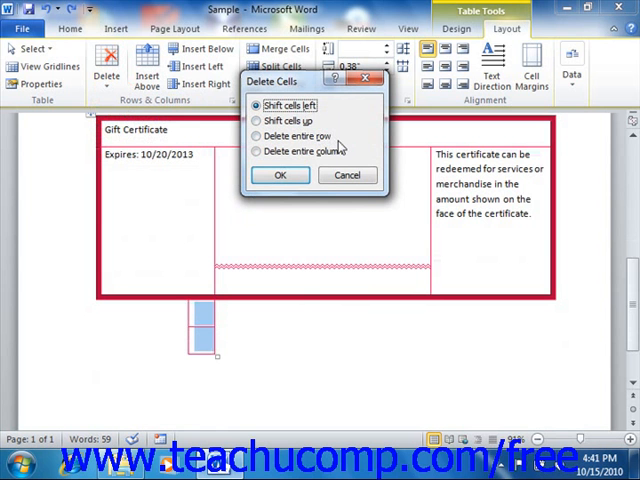
{"action": "mouse_move", "coordinate": [337, 147]}
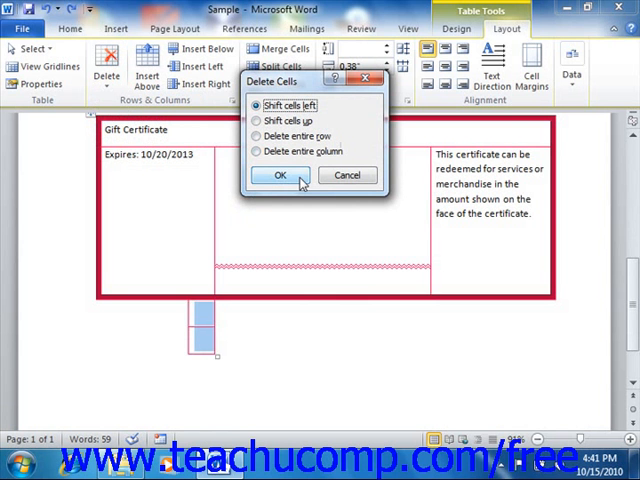
Confirm deleting the two stray cells below the certificate, then reopen the table Delete menu
{"action": "left_click", "coordinate": [283, 175]}
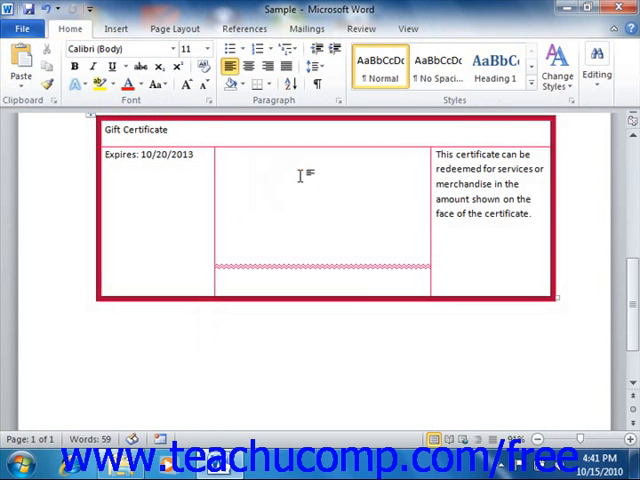
{"action": "mouse_move", "coordinate": [310, 177]}
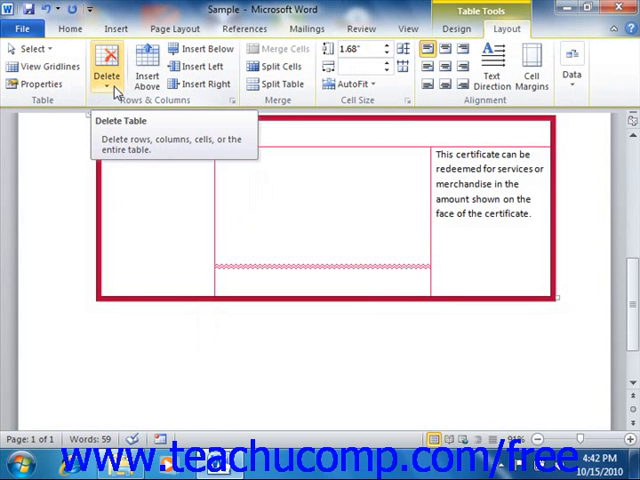
{"action": "left_click", "coordinate": [105, 75]}
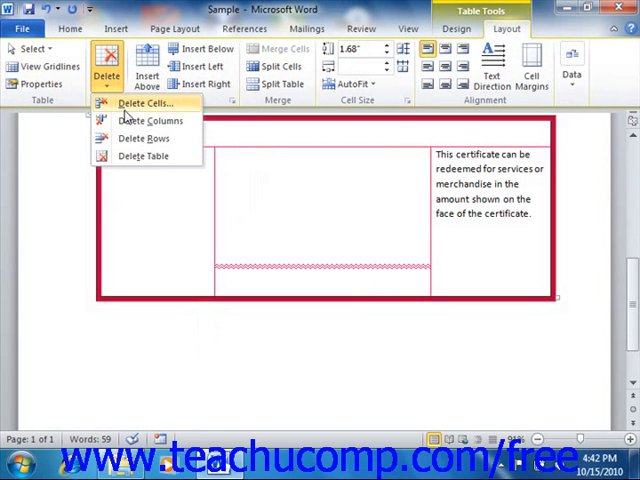
{"action": "mouse_move", "coordinate": [142, 156]}
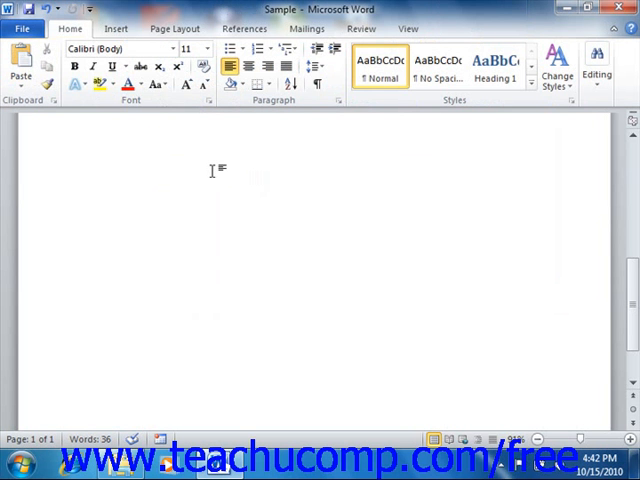
{"action": "mouse_move", "coordinate": [48, 9]}
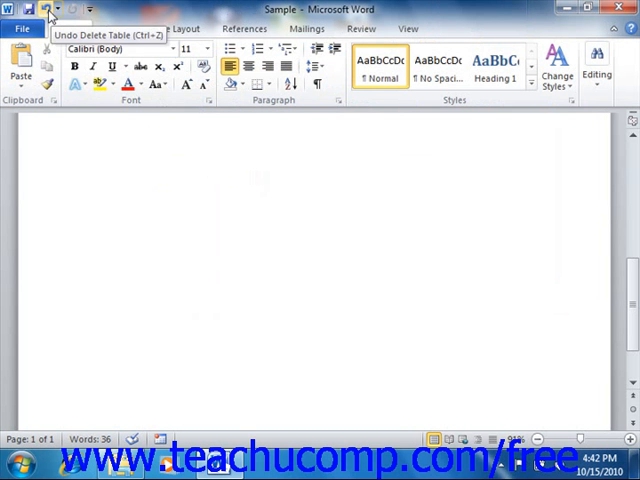
Undo Delete Table to restore the gift certificate table intact
{"action": "left_click", "coordinate": [48, 9]}
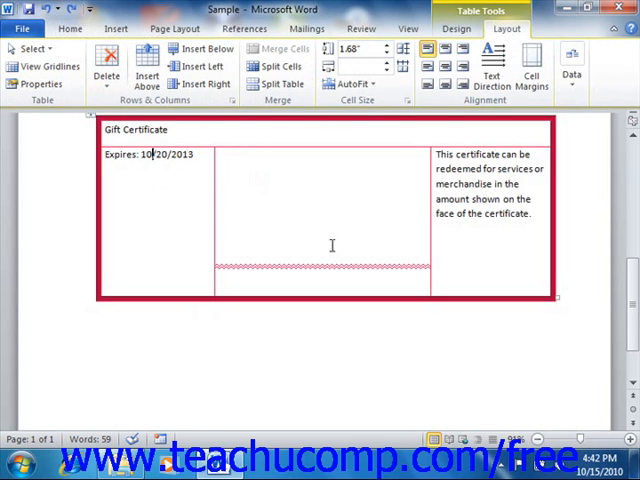